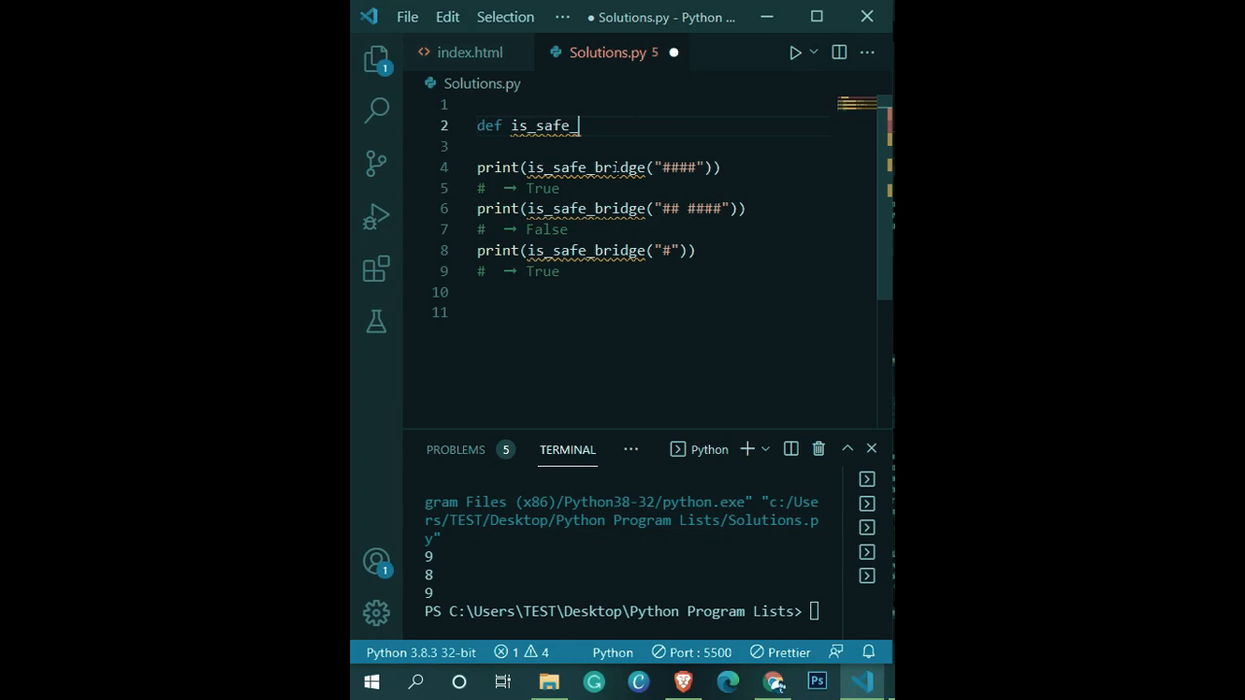
Step: Write def is_safe_bridge(s): with body return ' ' not in s
type("bridge")
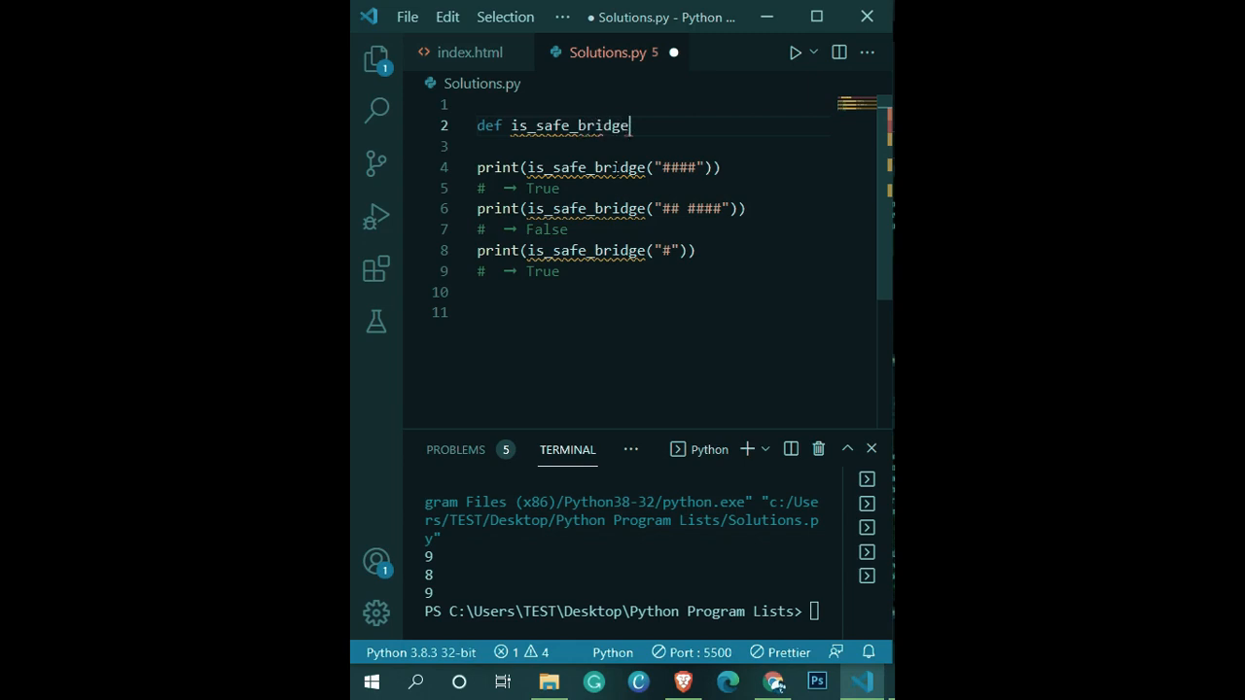
type("(s")
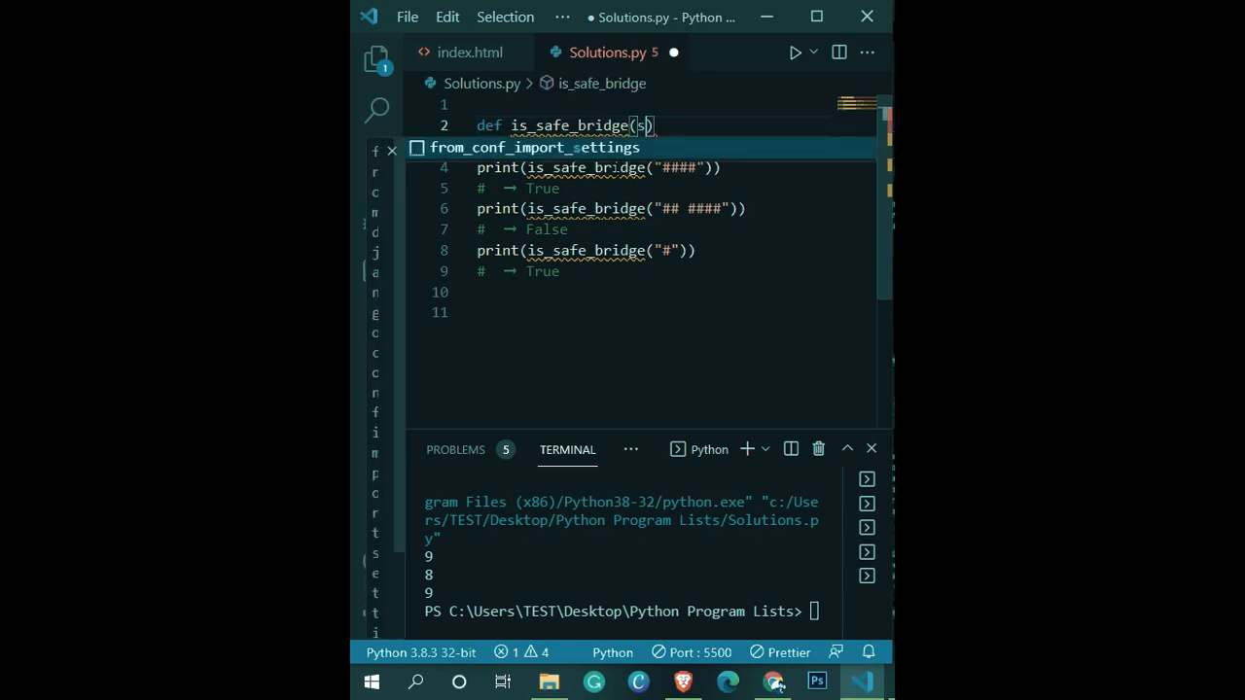
type(":")
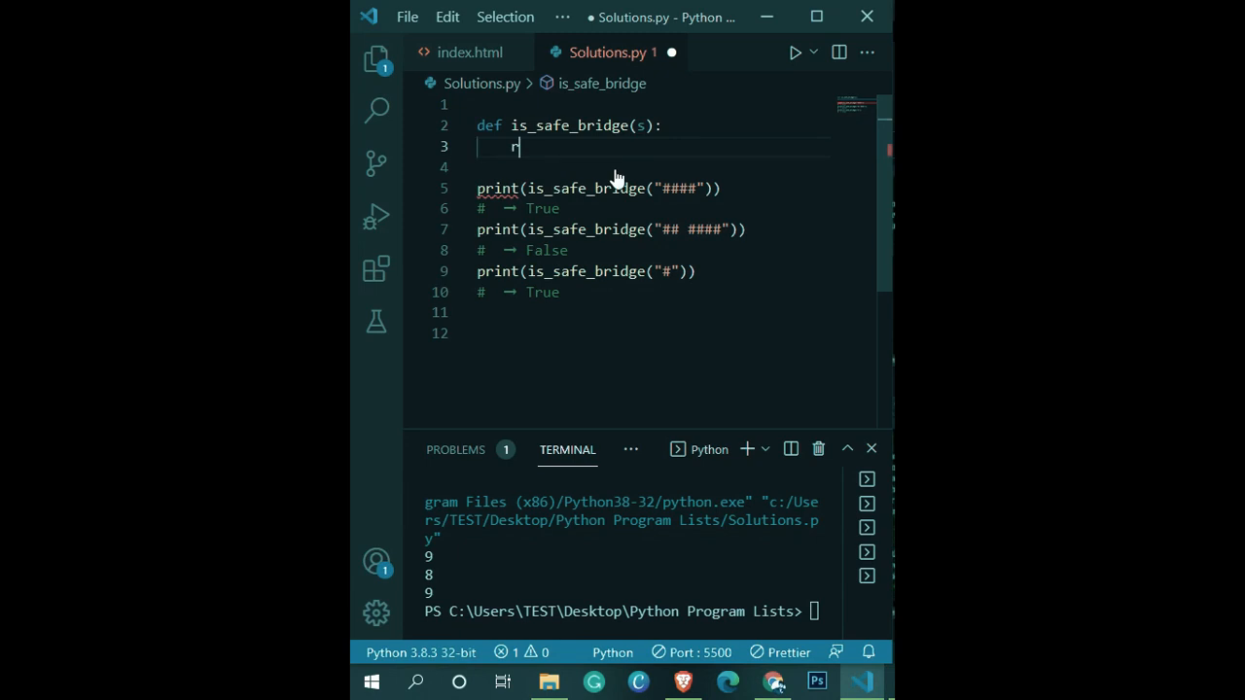
type("eturn ' '")
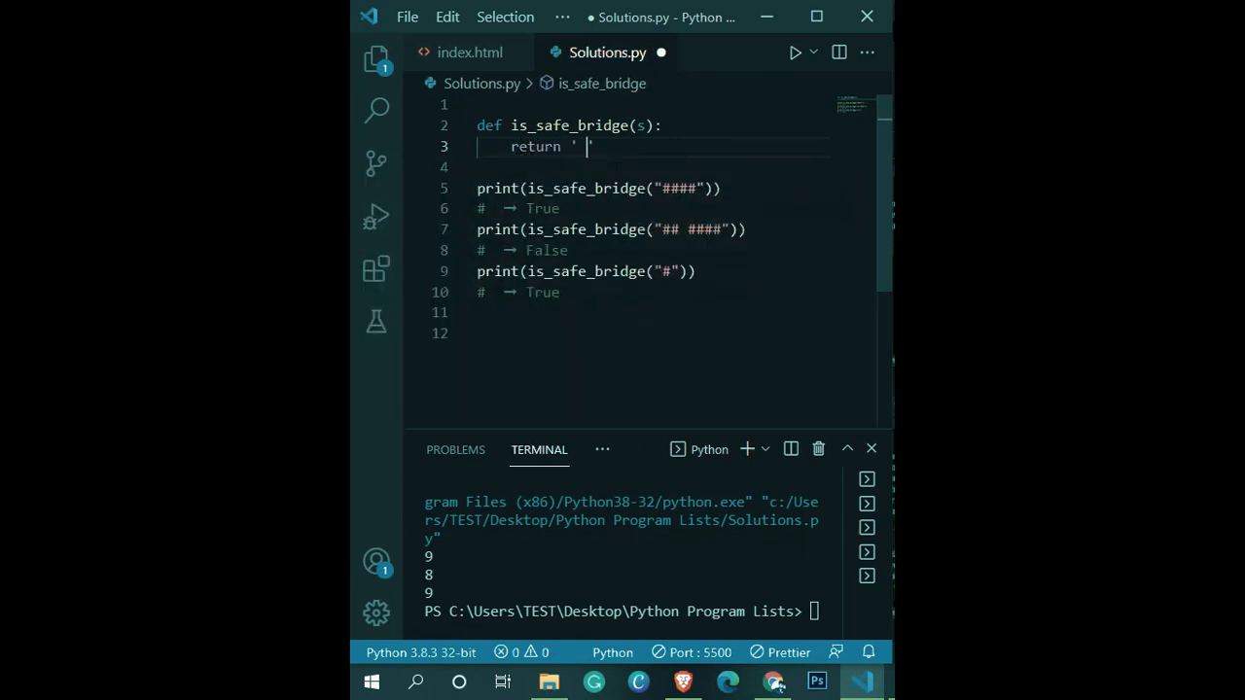
type("not in s")
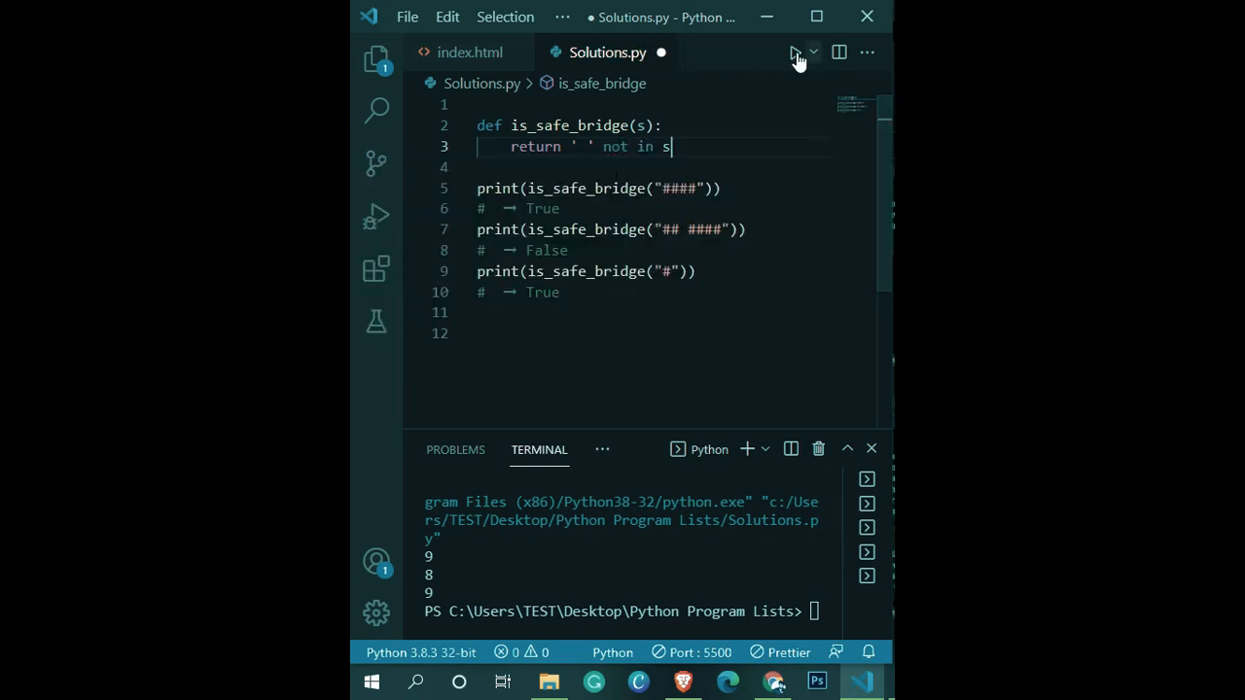
Step: Run Solutions.py so the terminal prints True, False, True
left_click(793, 52)
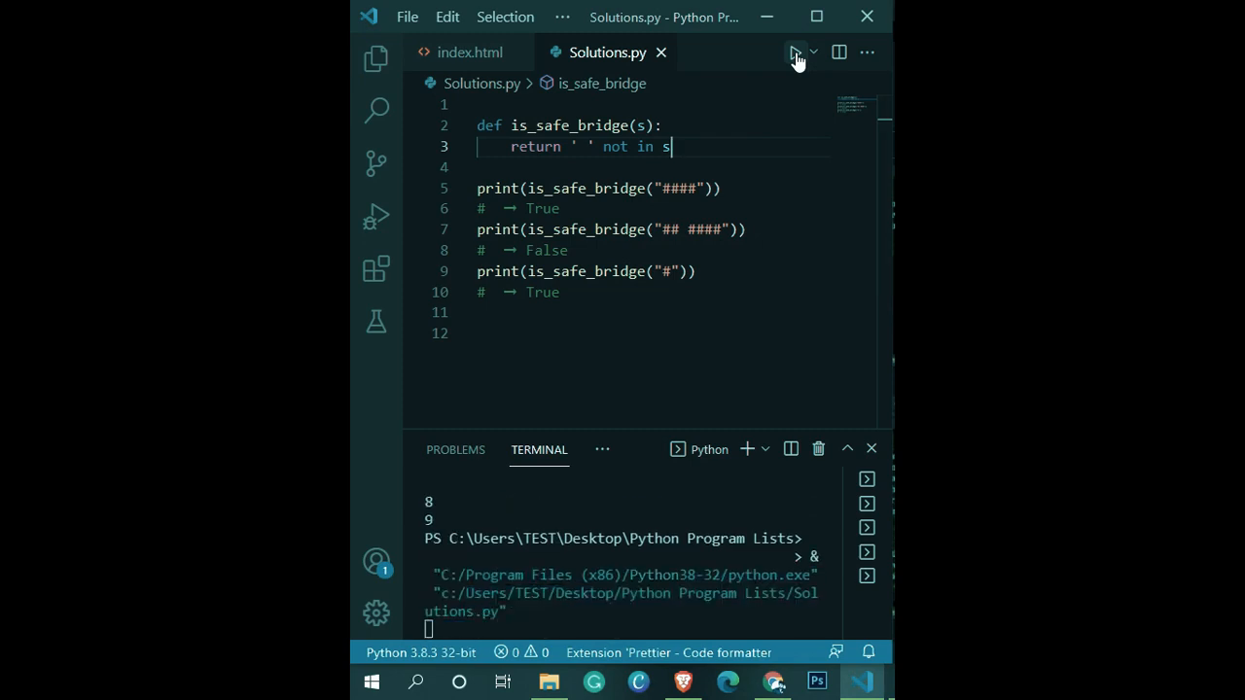
left_click(794, 53)
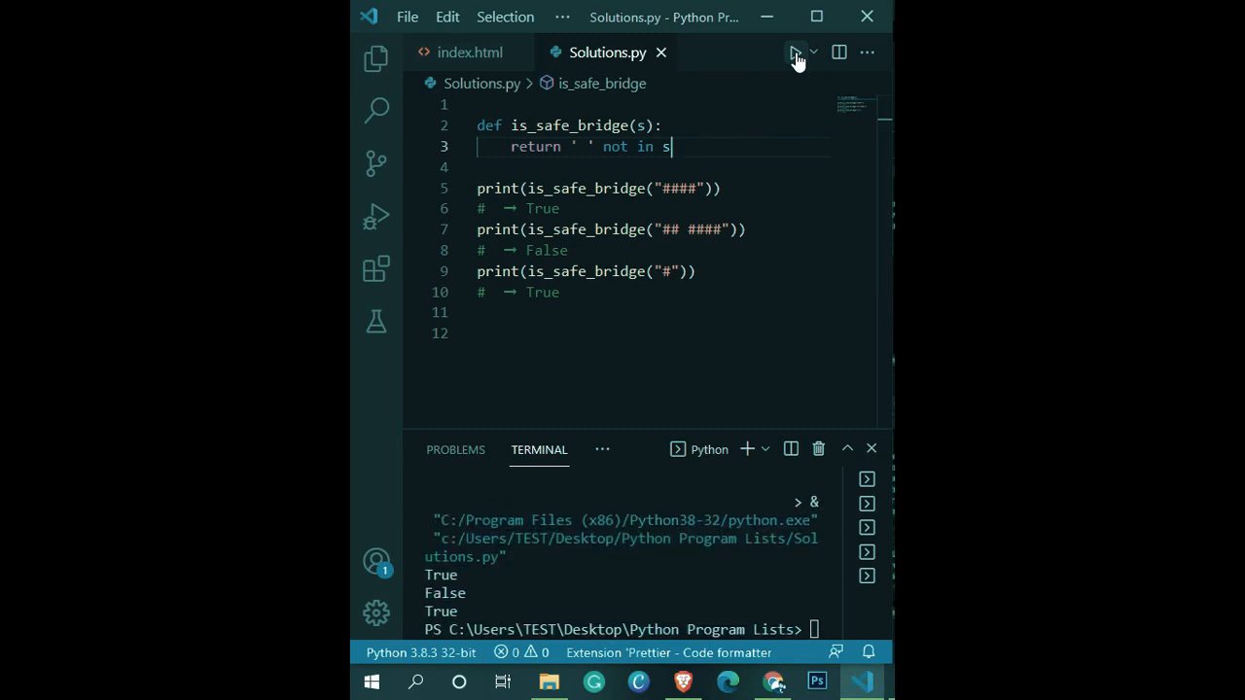
left_click(793, 53)
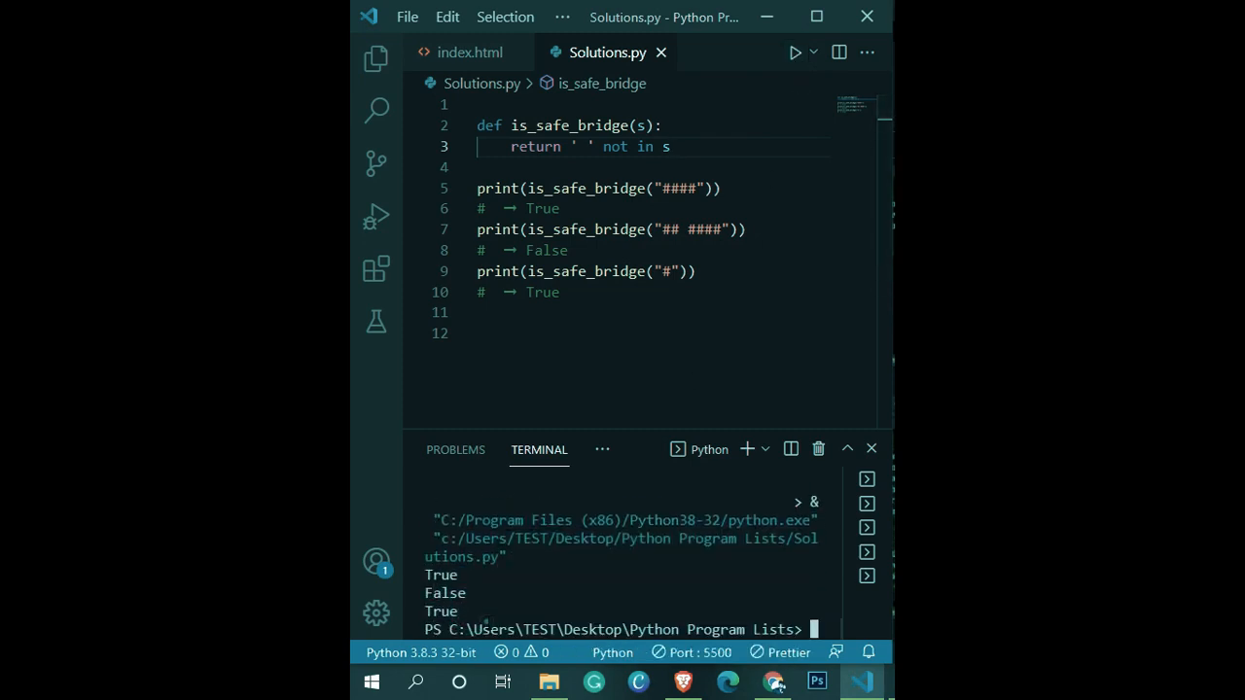